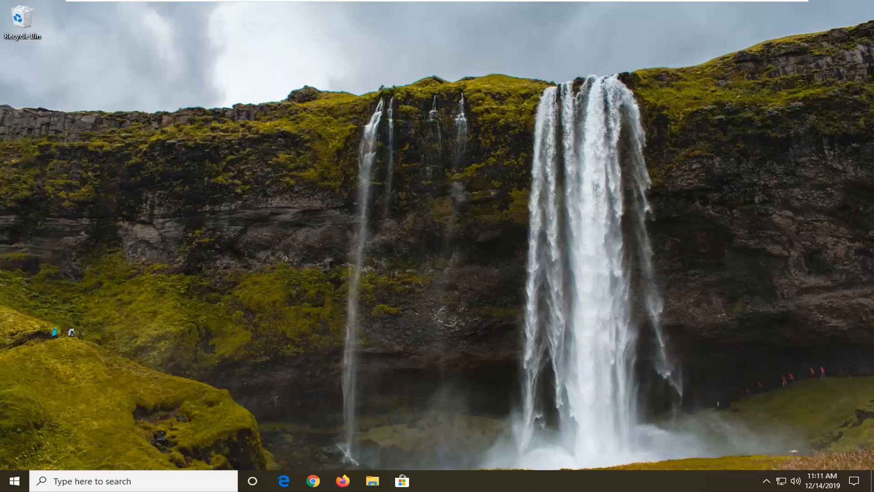
Step: Search 'settings' from the Start menu and launch the Settings app
{"action": "left_click", "coordinate": [14, 481]}
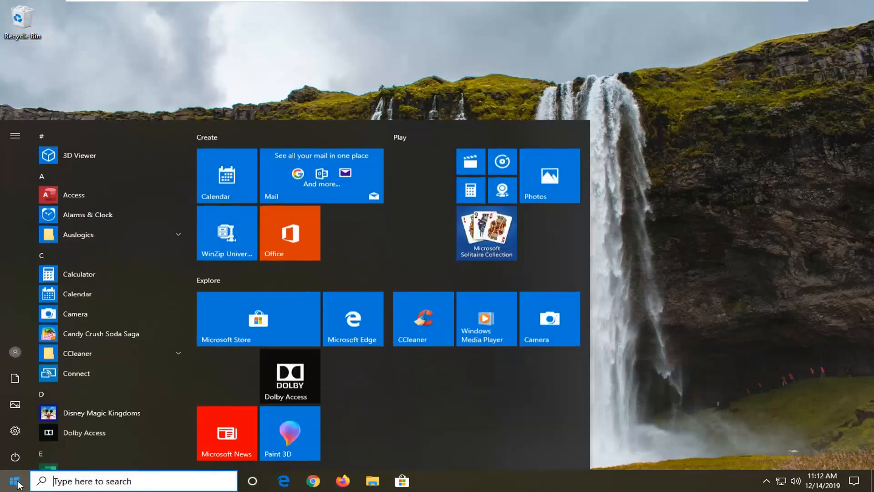
{"action": "type", "text": "settings"}
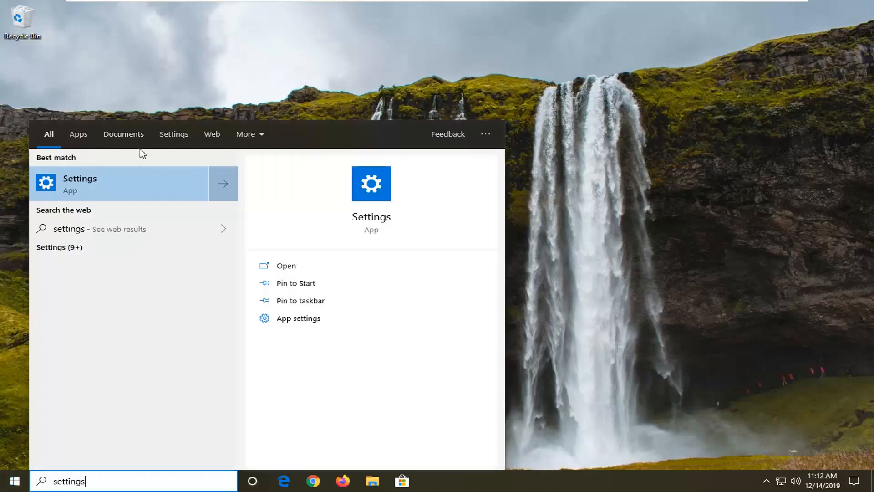
{"action": "left_click", "coordinate": [79, 183]}
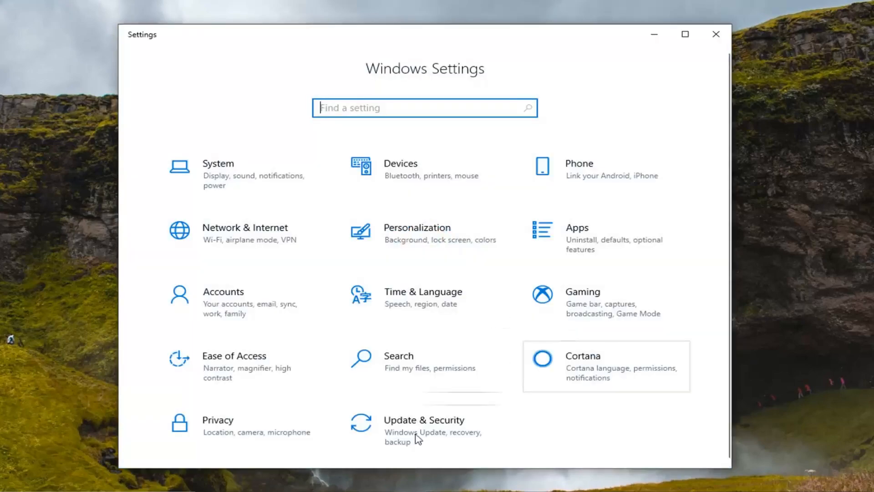
{"action": "mouse_move", "coordinate": [424, 429]}
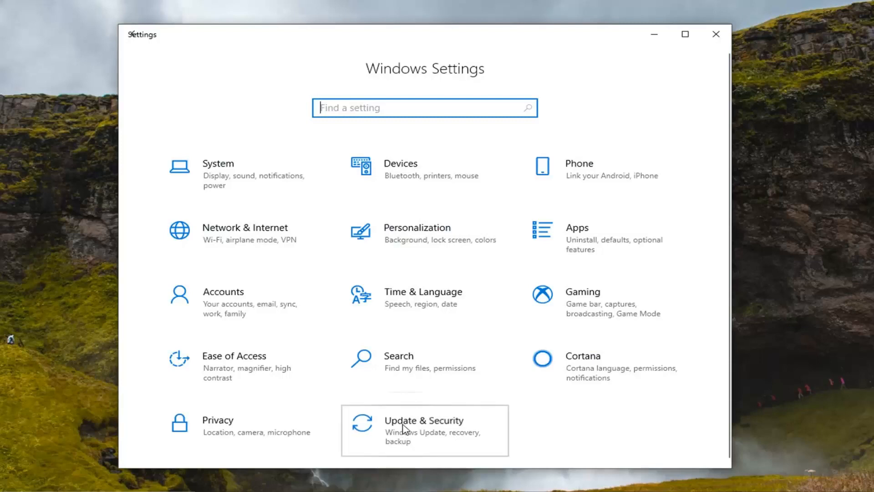
Step: Go to the Update & Security section from the Settings home page
{"action": "left_click", "coordinate": [424, 429]}
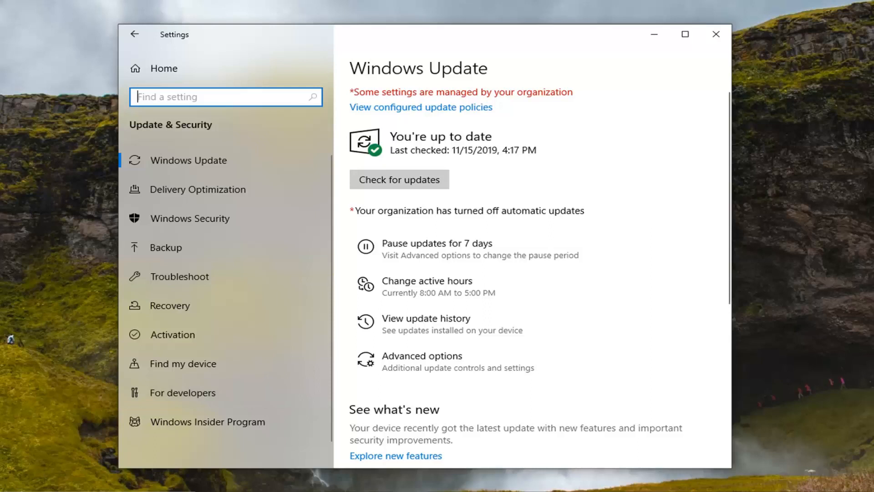
{"action": "mouse_move", "coordinate": [189, 421]}
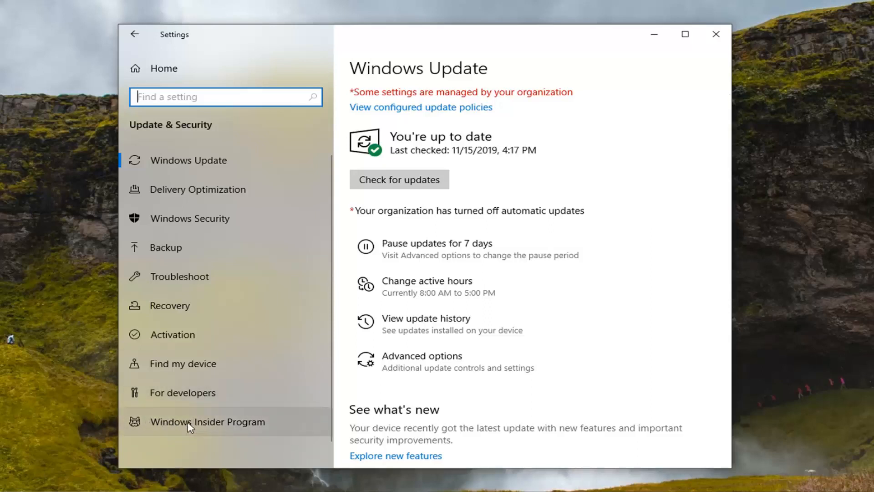
{"action": "mouse_move", "coordinate": [225, 443]}
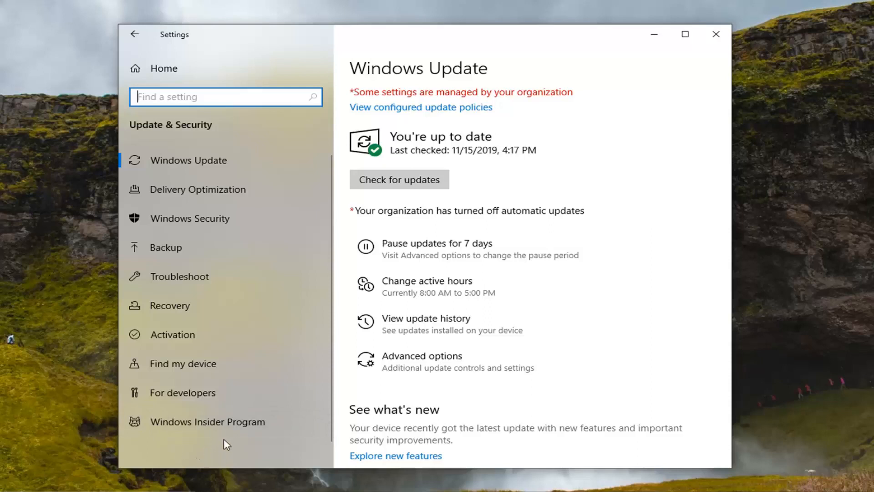
{"action": "mouse_move", "coordinate": [273, 445]}
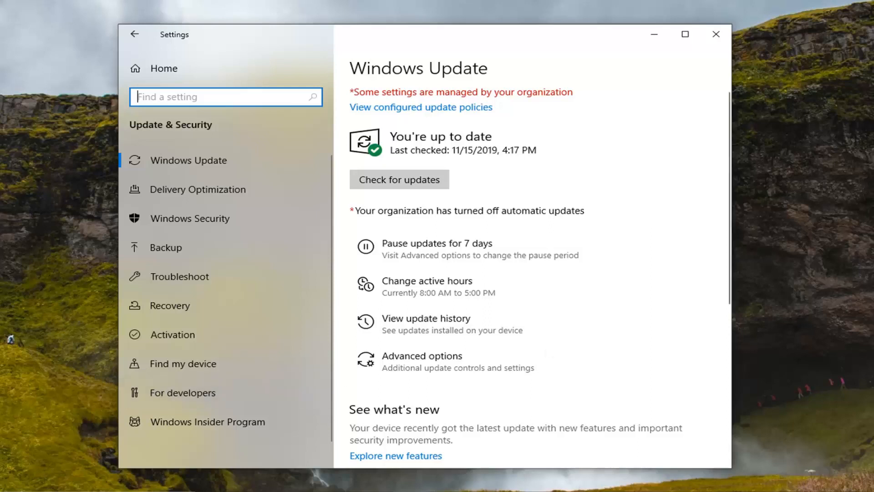
{"action": "mouse_move", "coordinate": [213, 444]}
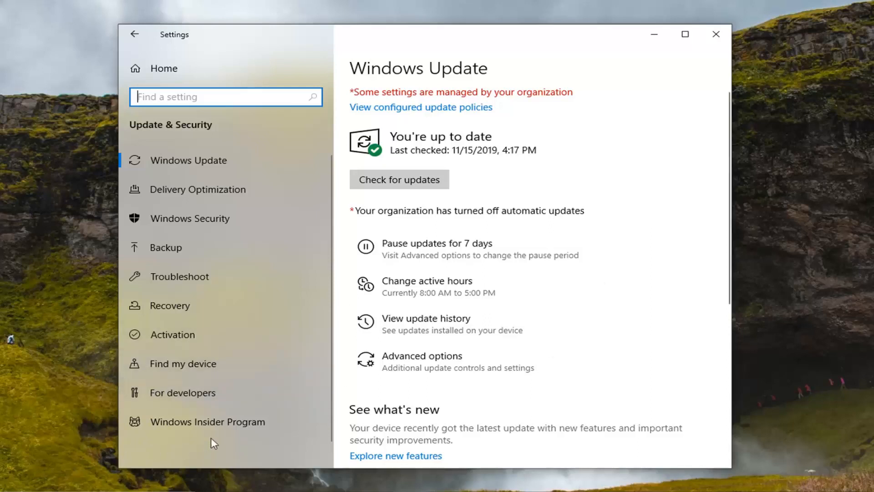
Step: Scan the Update & Security sidebar for Device encryption, then close Settings
{"action": "scroll", "scroll_direction": "down", "scroll_amount": 3}
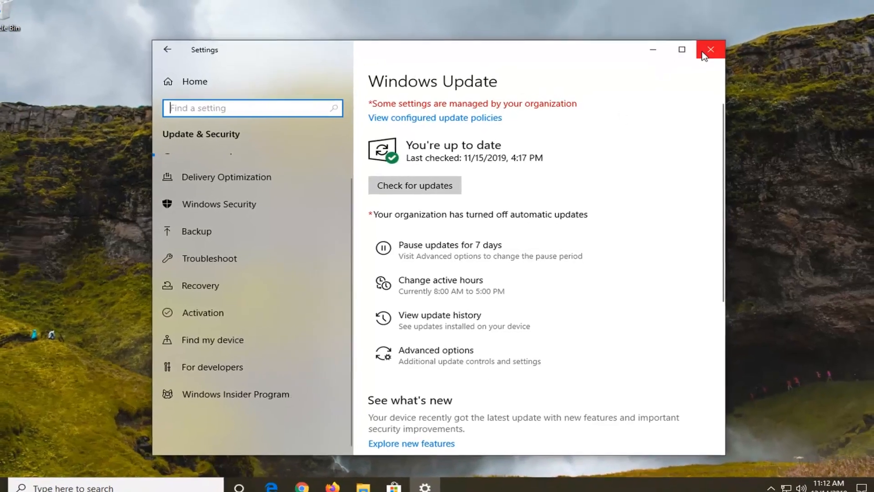
{"action": "left_click", "coordinate": [710, 49]}
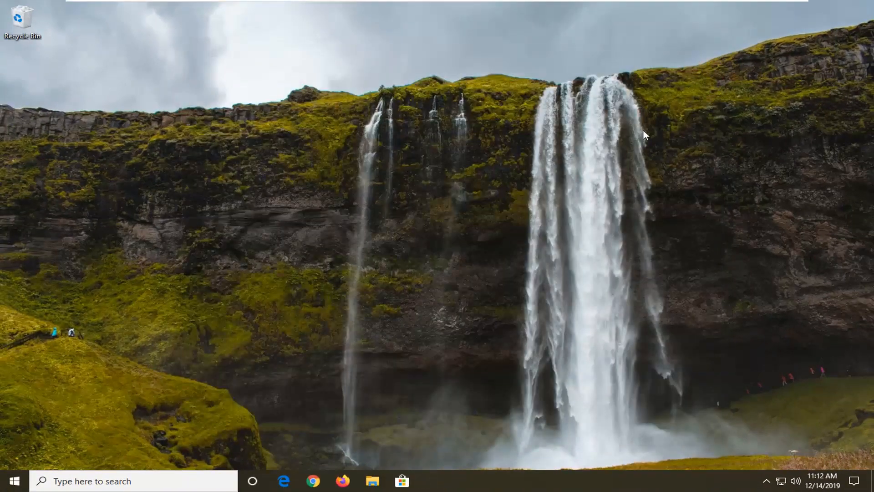
{"action": "mouse_move", "coordinate": [747, 143]}
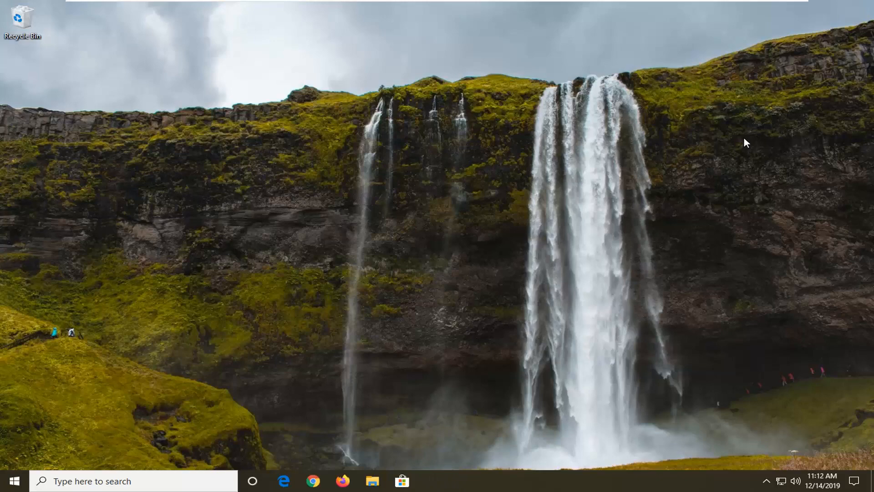